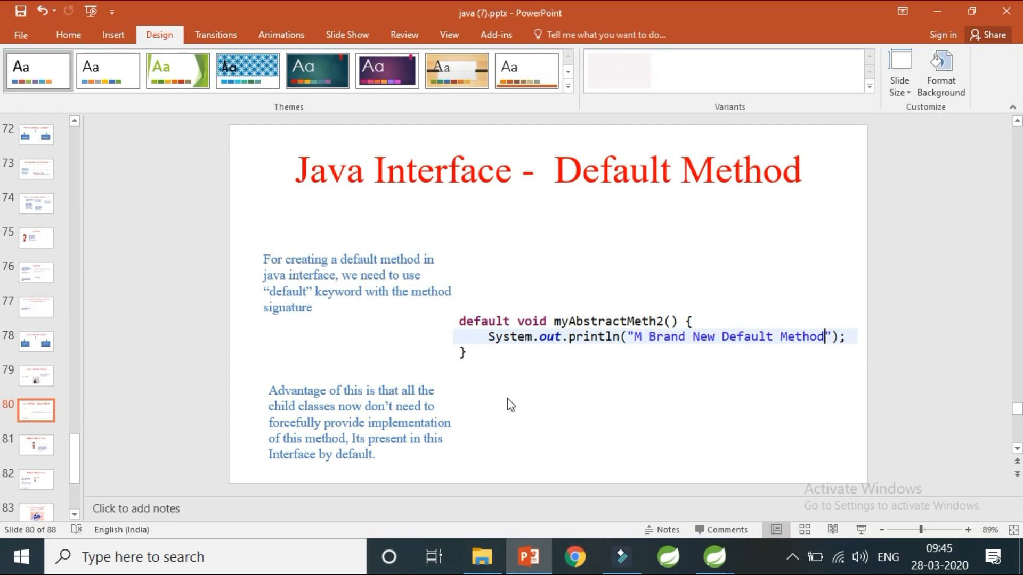
pyautogui.moveTo(717, 544)
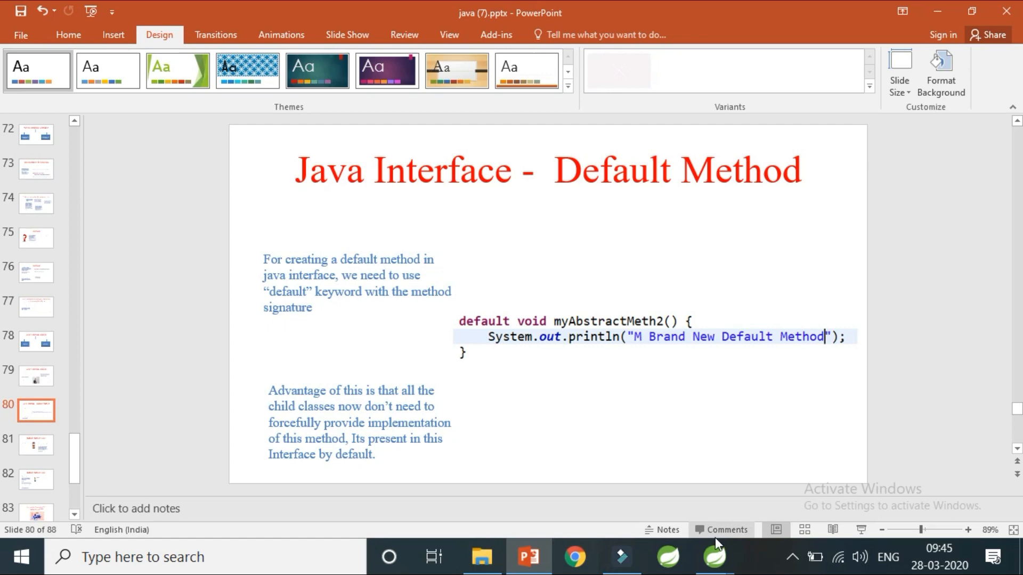
# Switch from the PowerPoint slide to the Spring Tool Suite workspace.
pyautogui.click(715, 557)
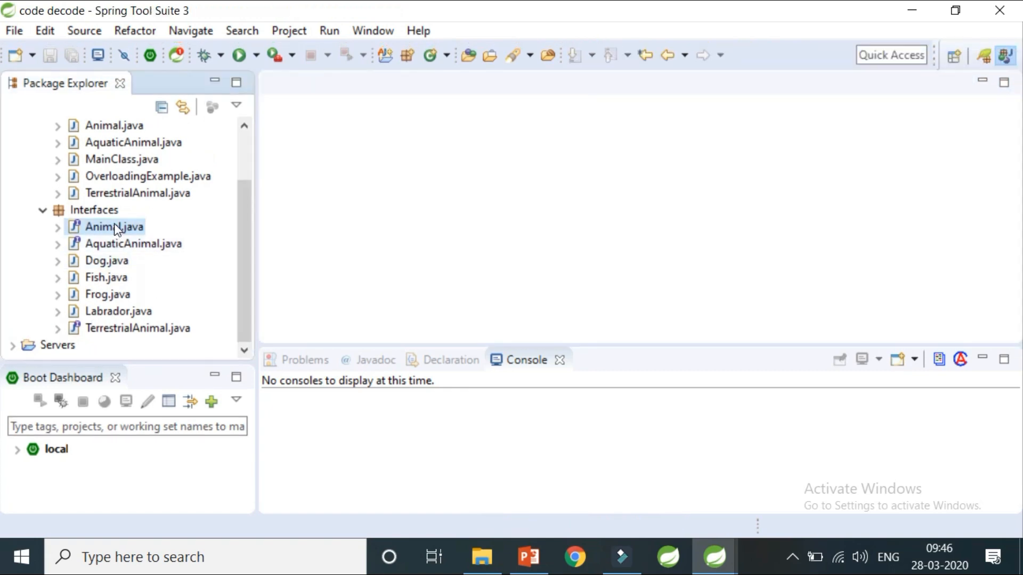
# In Animal.java, duplicate the specialCapabilities() declaration and rename the copy to legs().
pyautogui.doubleClick(114, 226)
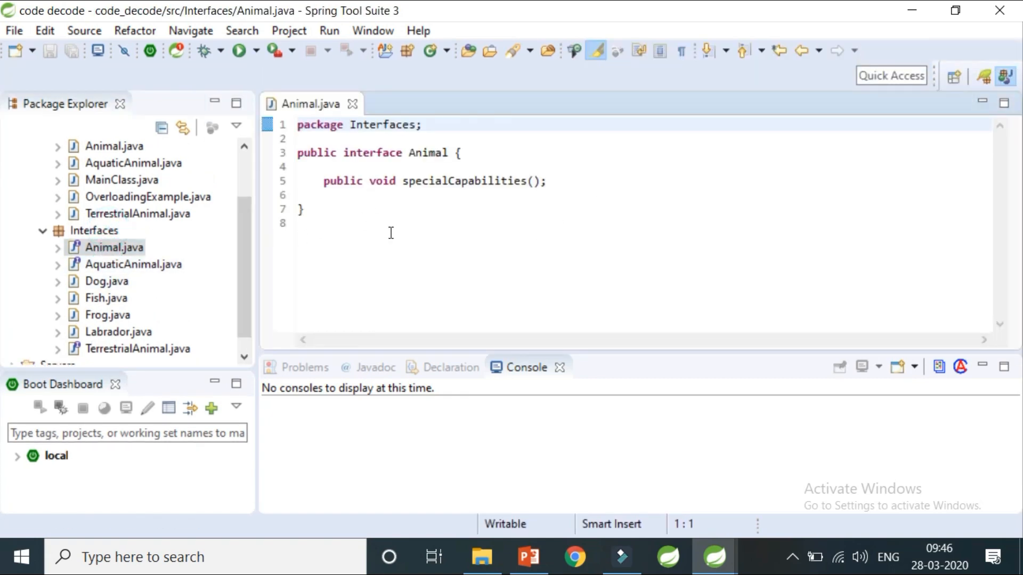
pyautogui.moveTo(454, 255)
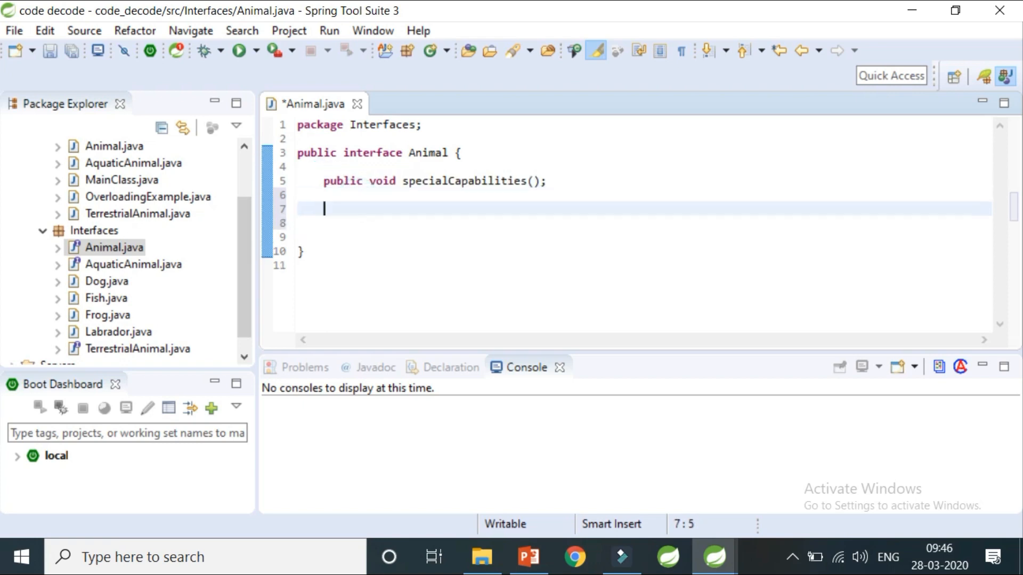
pyautogui.write('public void specialCapabilities();')
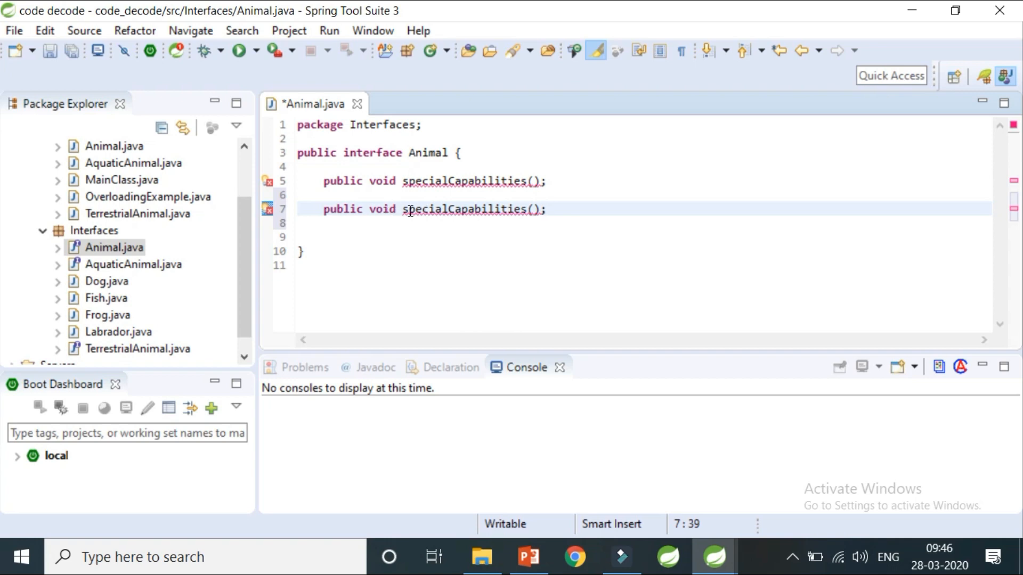
pyautogui.doubleClick(464, 209)
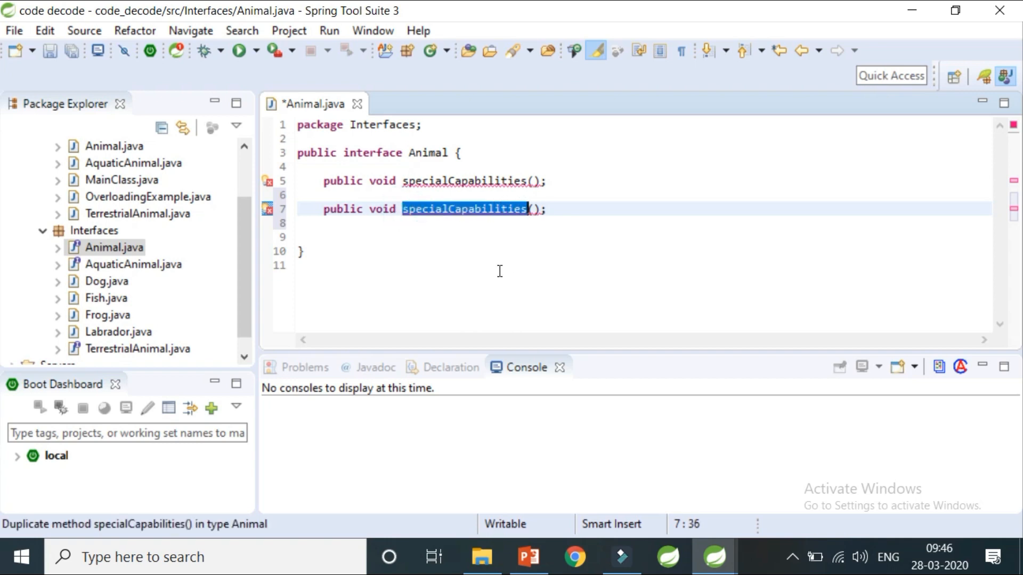
pyautogui.write('leh')
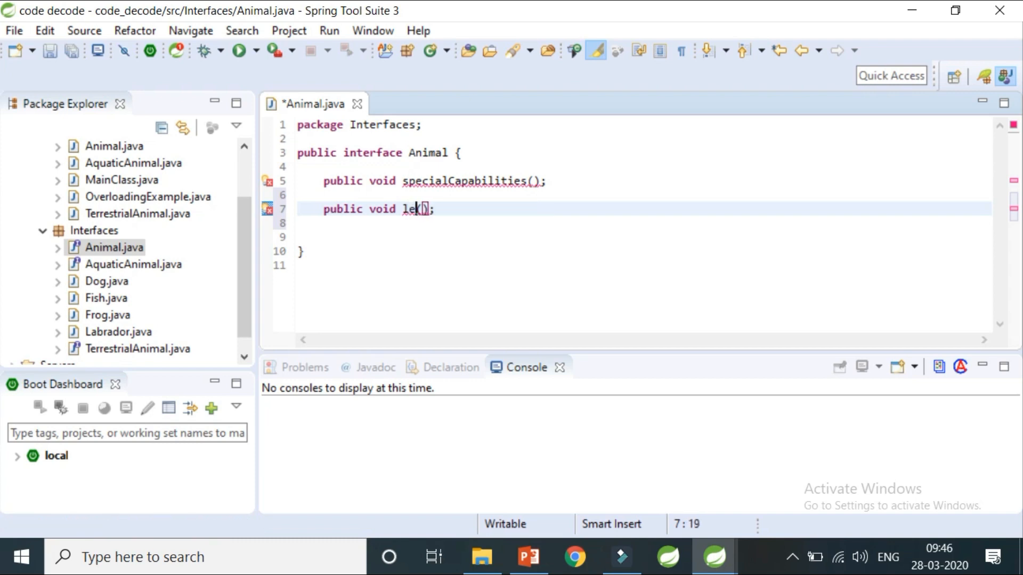
pyautogui.write('gs')
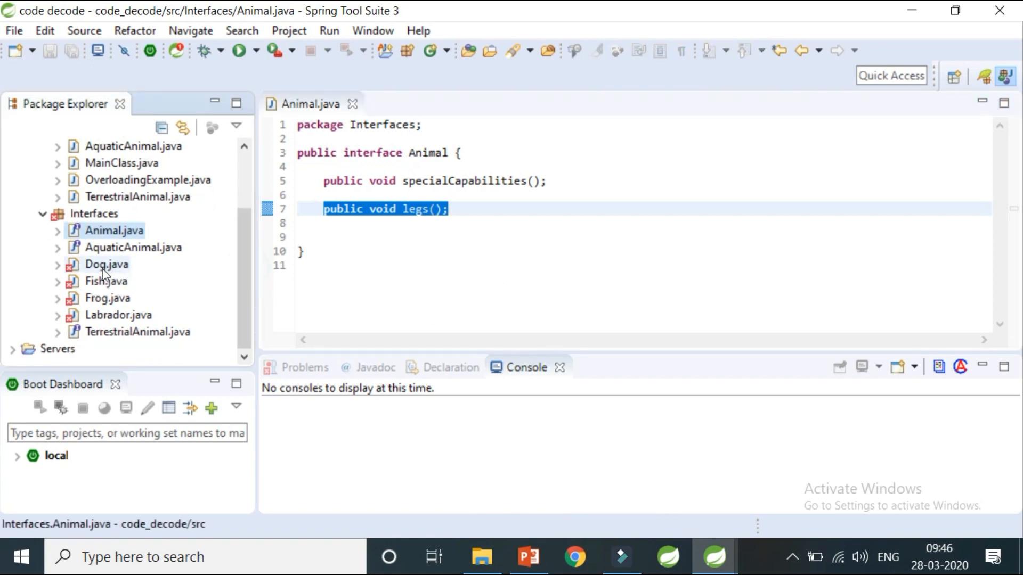
pyautogui.moveTo(106, 319)
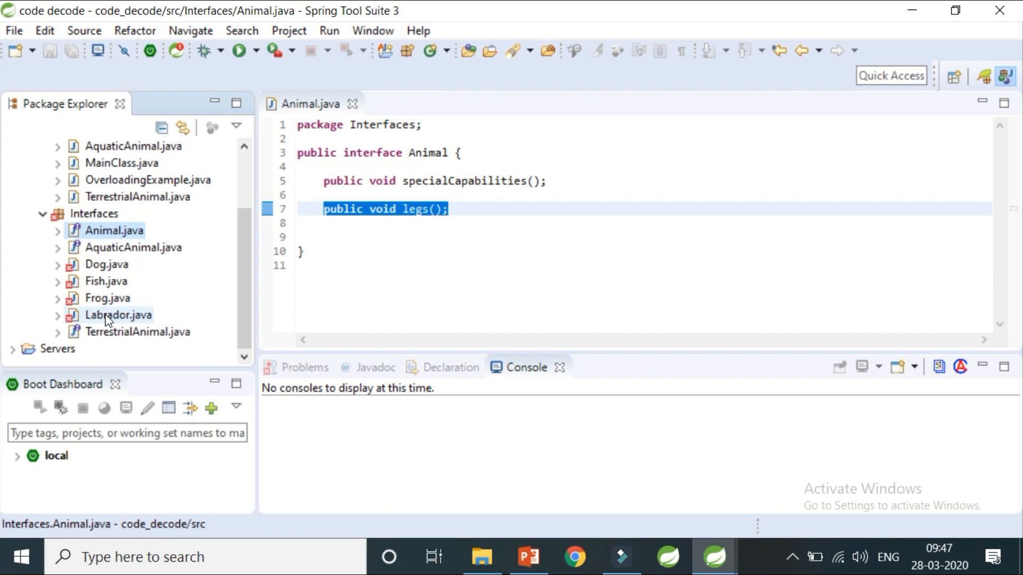
pyautogui.moveTo(120, 269)
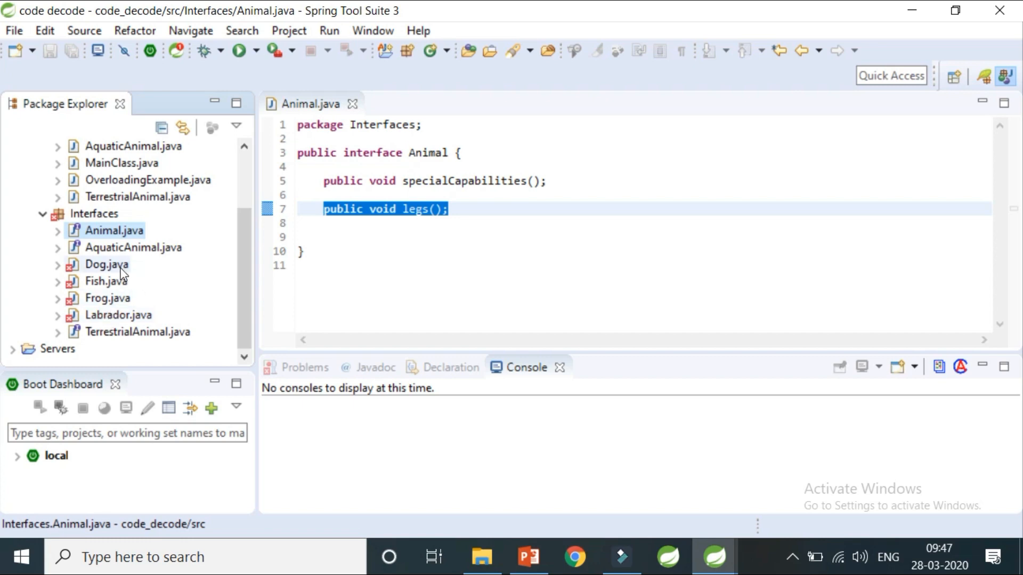
# View Dog.java, now flagged with errors for the new legs() method, then return to Animal.
pyautogui.doubleClick(105, 265)
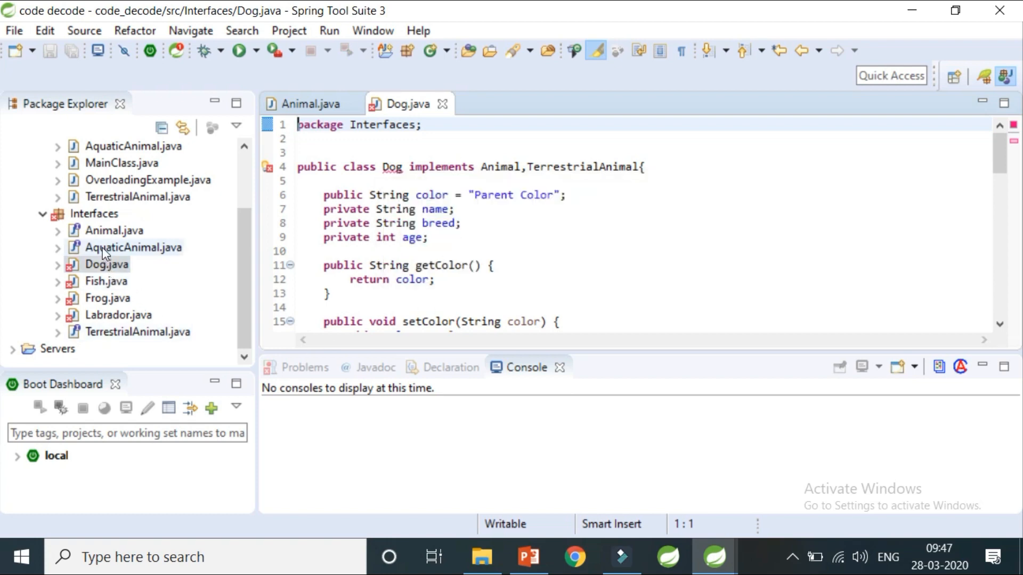
pyautogui.click(312, 103)
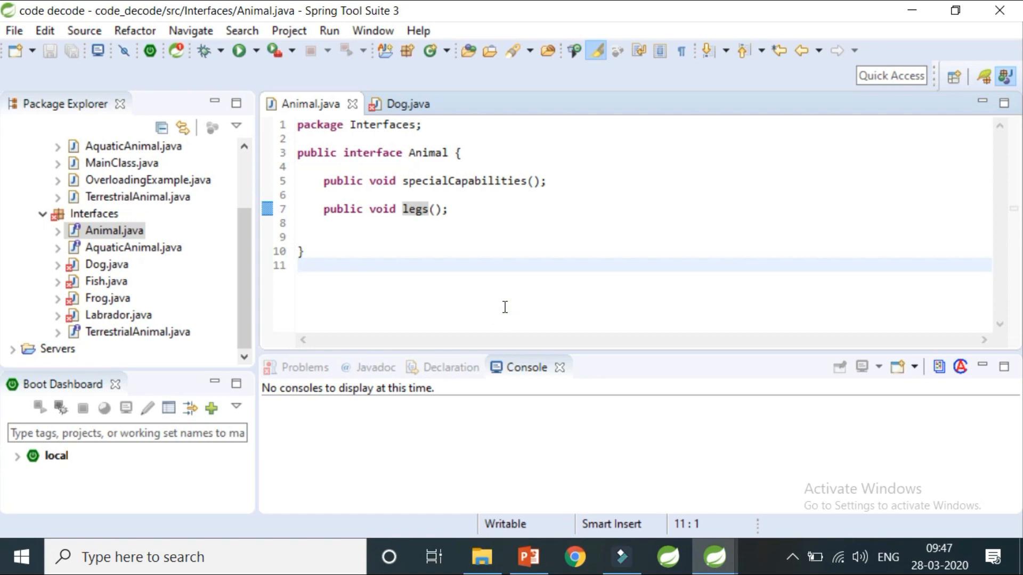
# Make legs() a default method with a body containing System.out.println();.
pyautogui.click(297, 266)
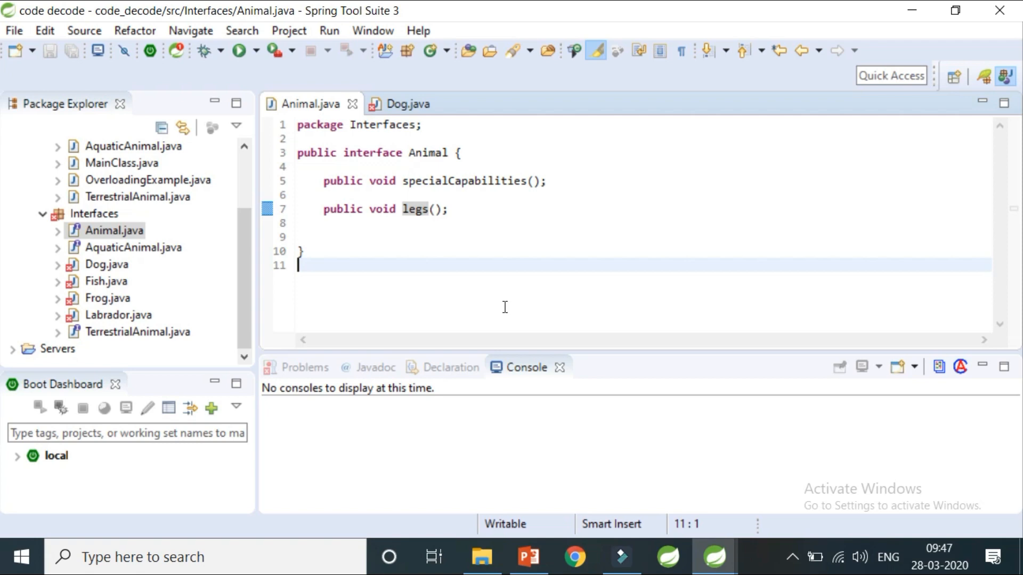
pyautogui.moveTo(448, 203)
pyautogui.write(' {')
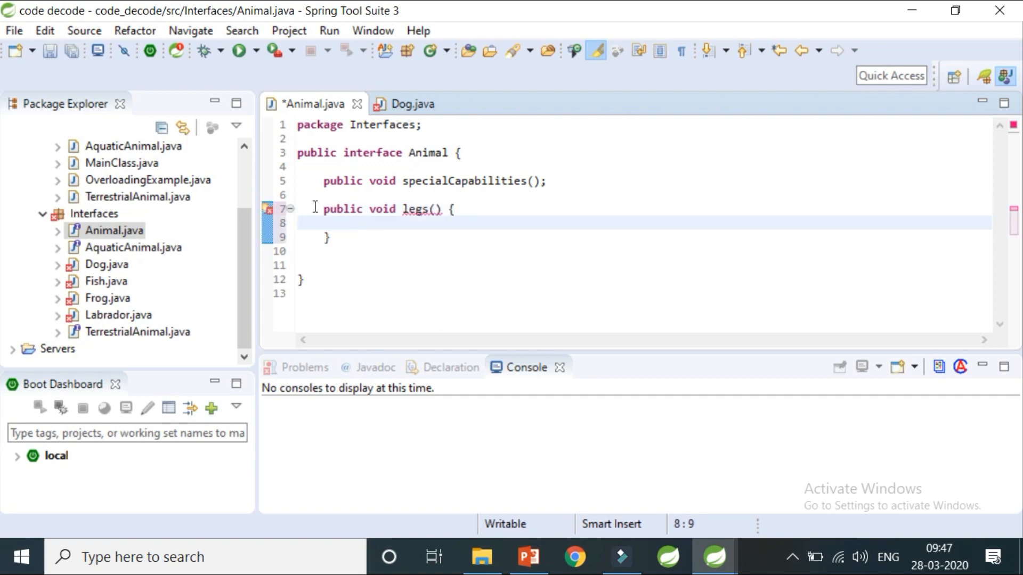
pyautogui.write('default')
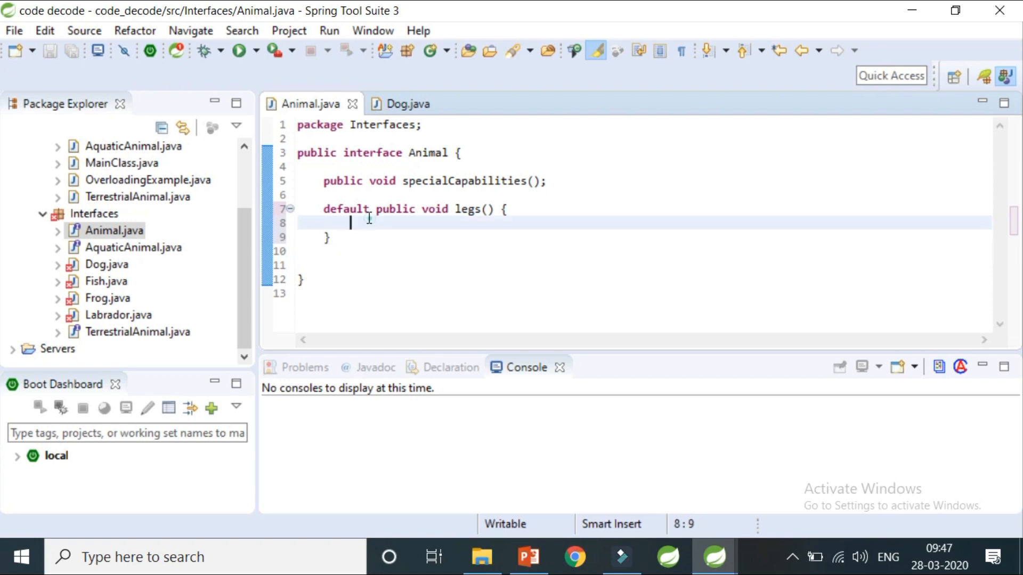
pyautogui.write('s')
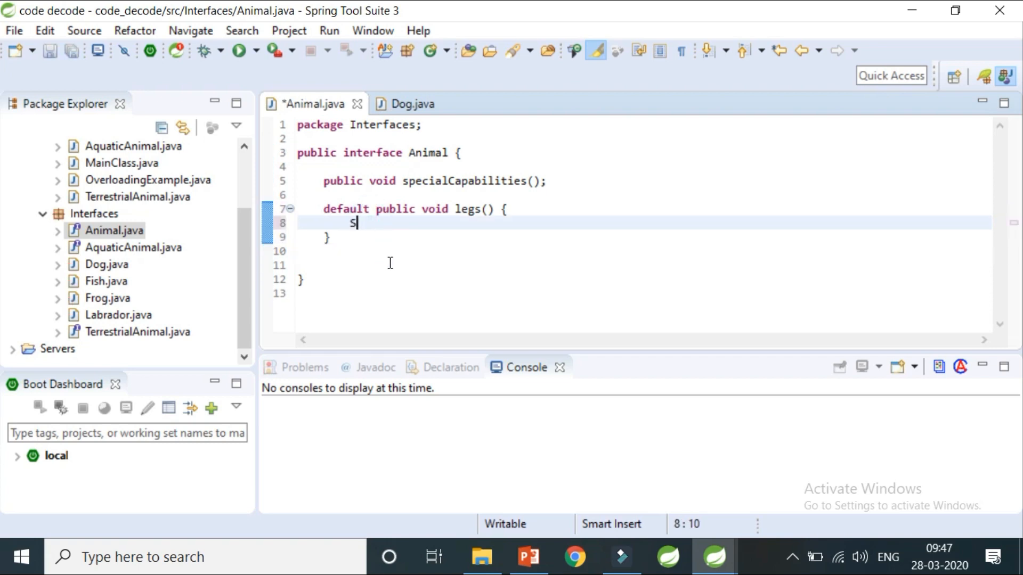
pyautogui.write('System.out.println();')
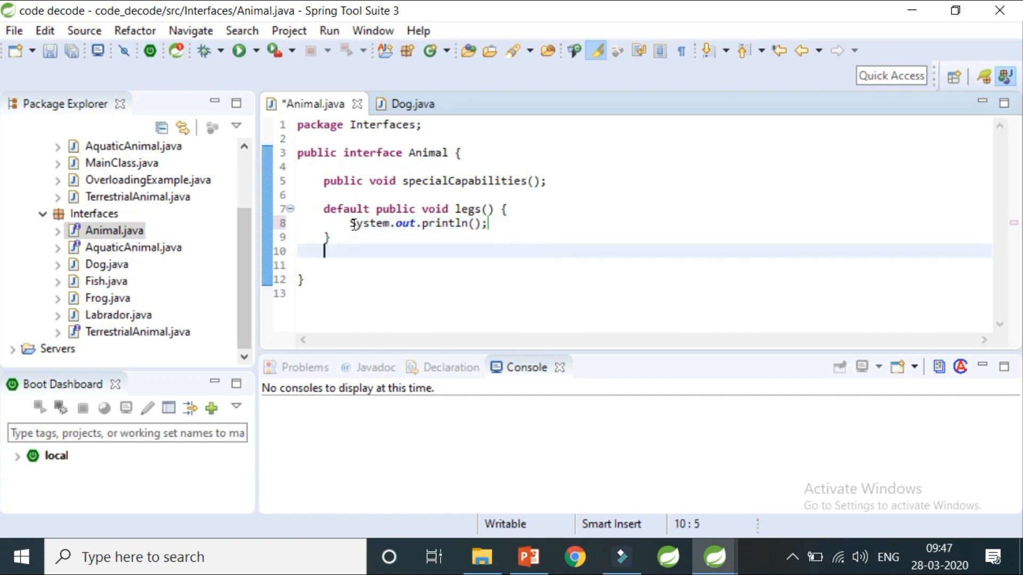
# Have the default legs() print "animals have 4 legs" and save Animal.java.
pyautogui.doubleClick(346, 209)
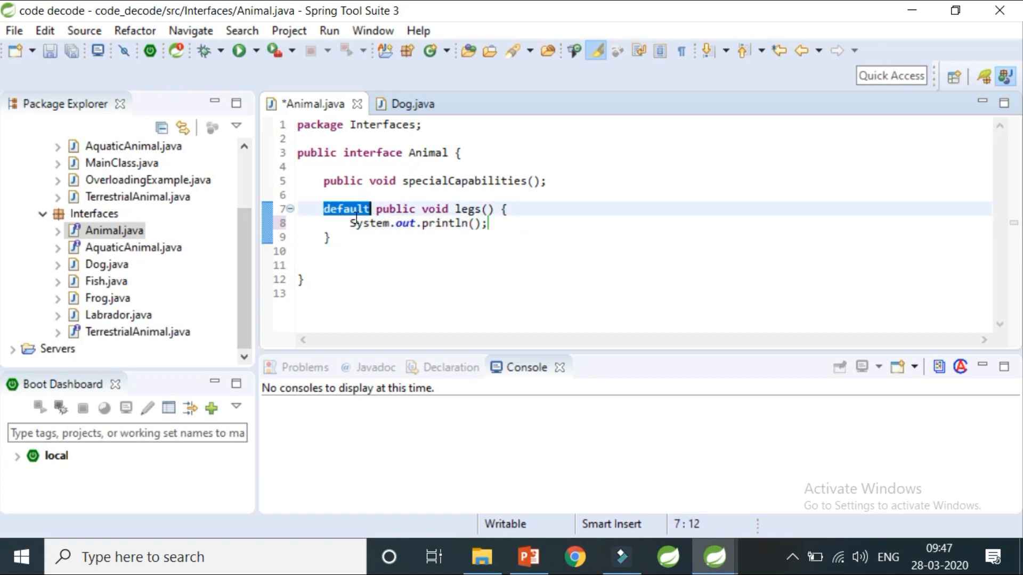
pyautogui.moveTo(114, 315)
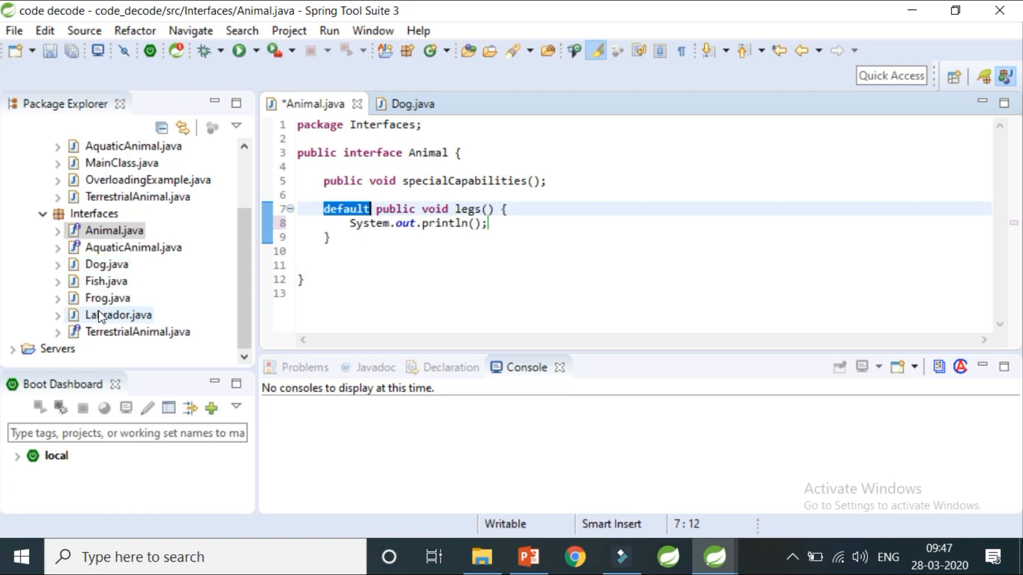
pyautogui.press('ctrl+s')
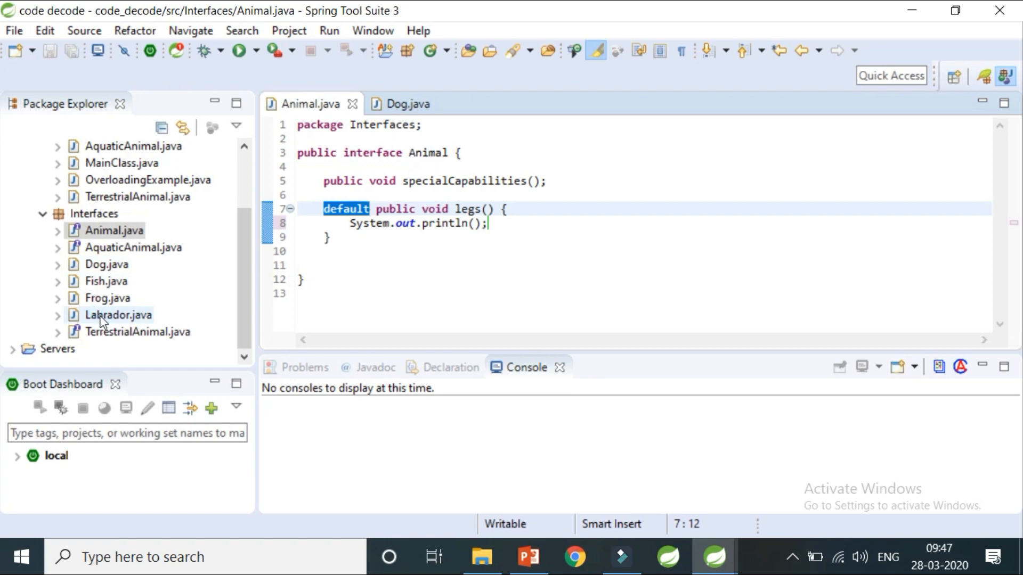
pyautogui.moveTo(140, 301)
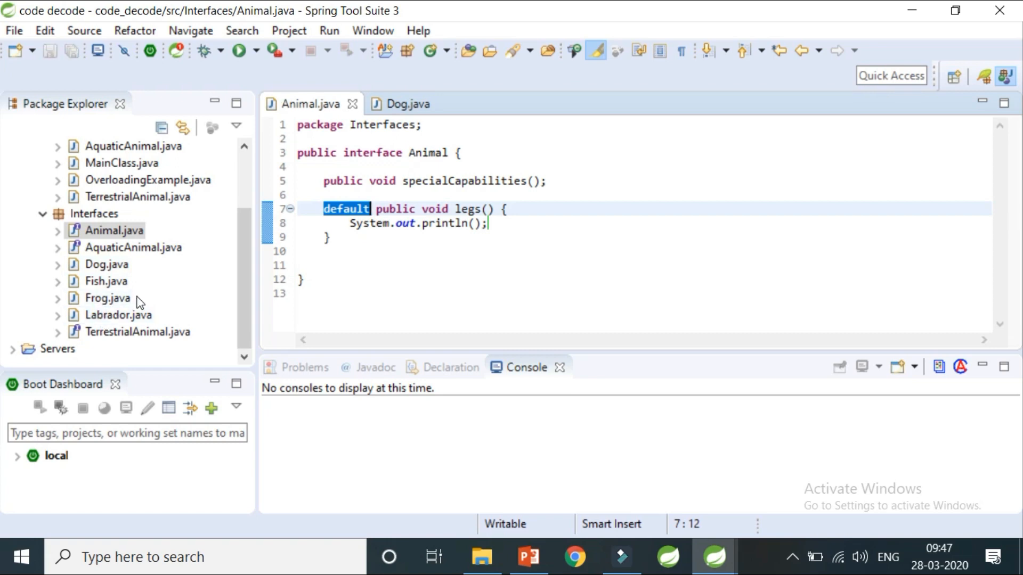
pyautogui.moveTo(398, 275)
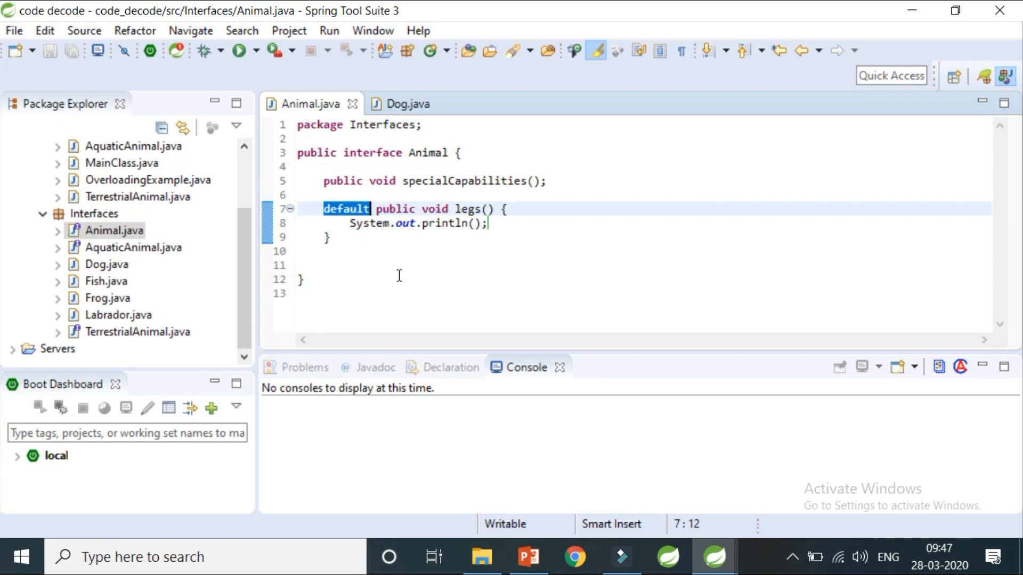
pyautogui.moveTo(373, 240)
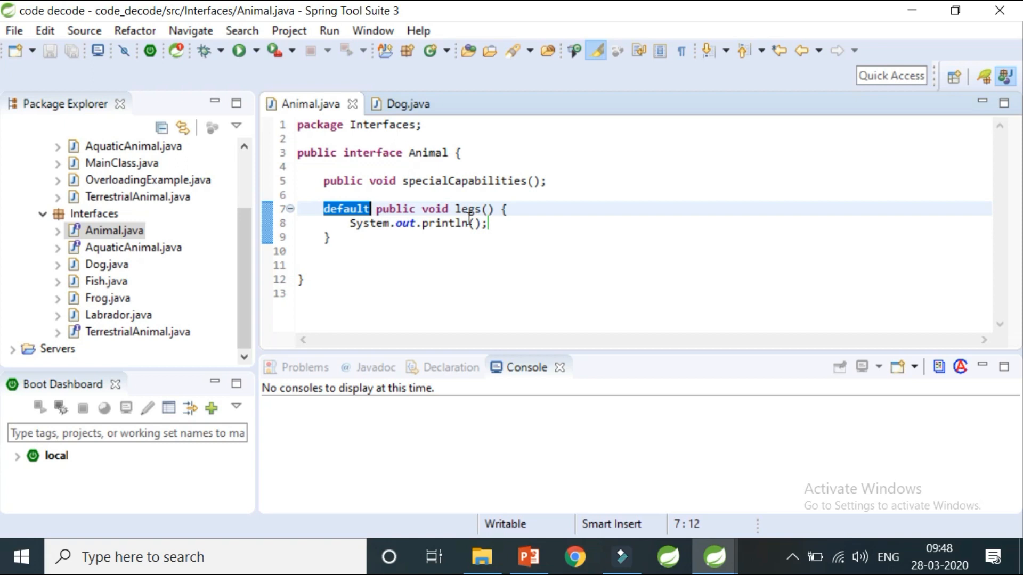
pyautogui.write('""')
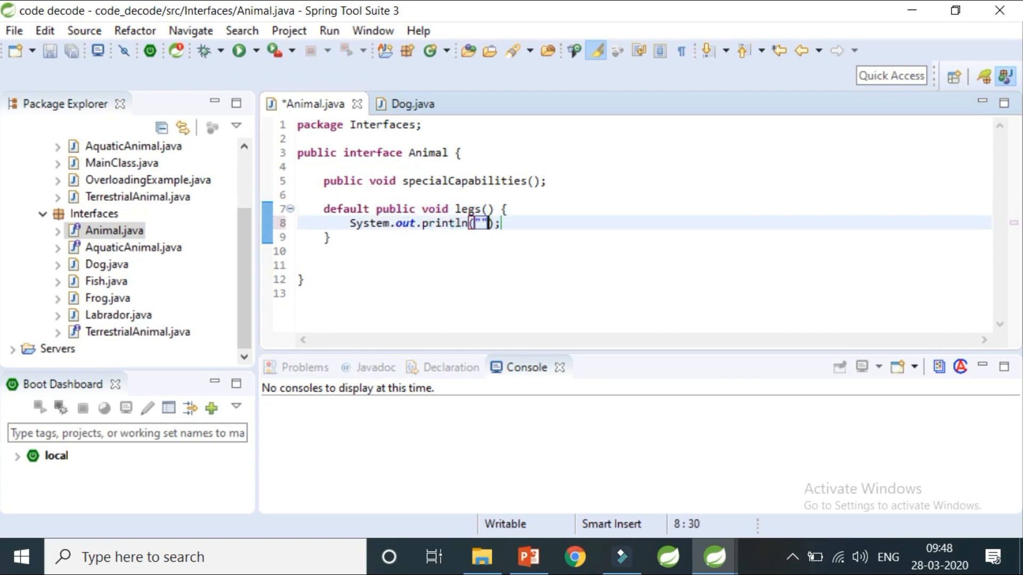
pyautogui.write('ani')
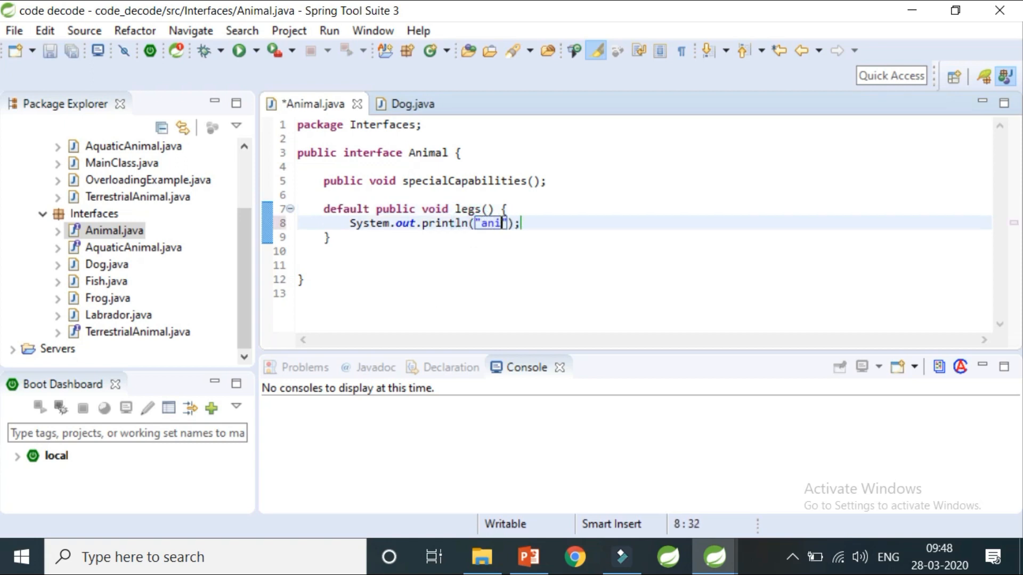
pyautogui.write('mals have 4')
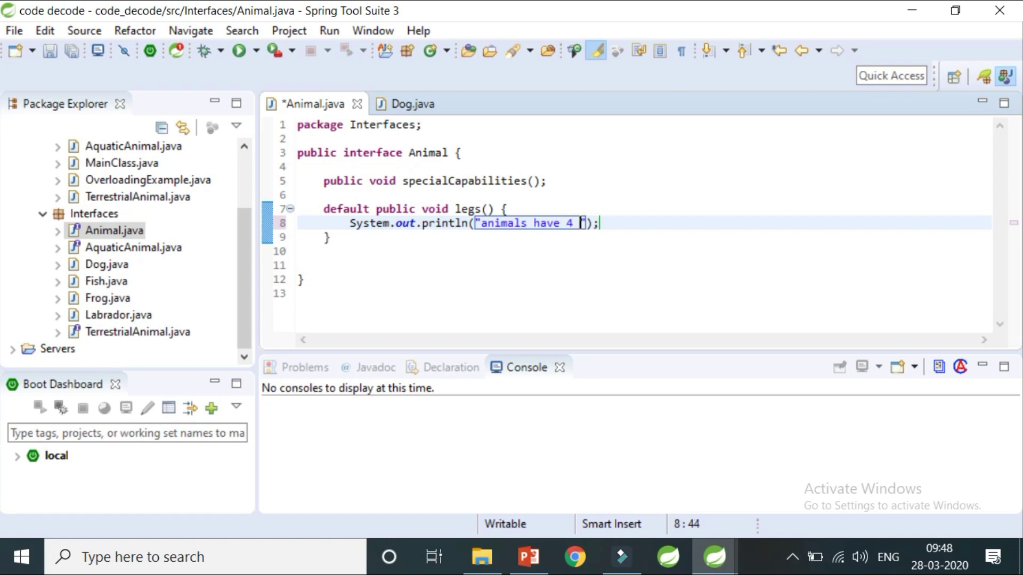
pyautogui.write('legs')
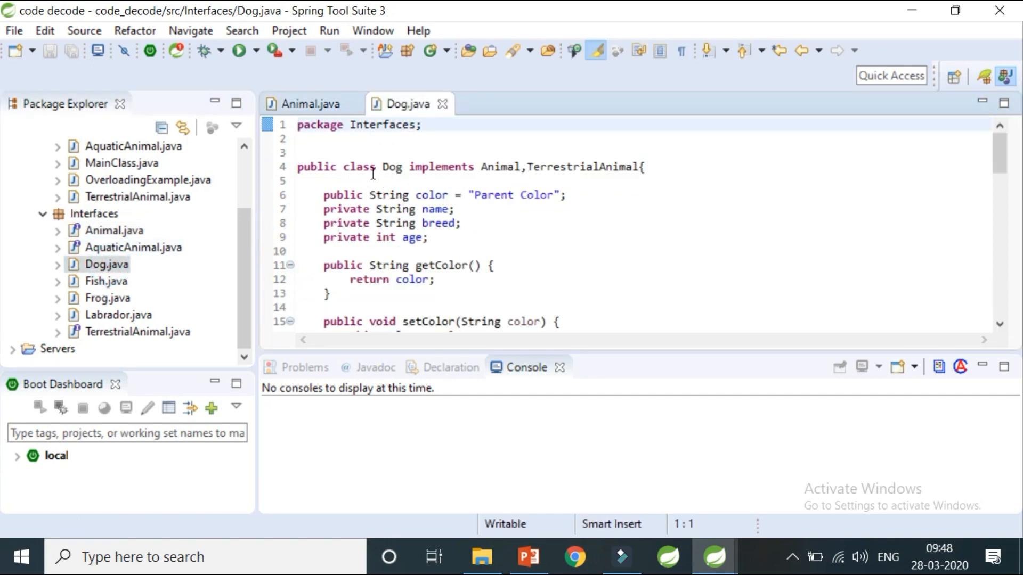
pyautogui.scroll(-3)
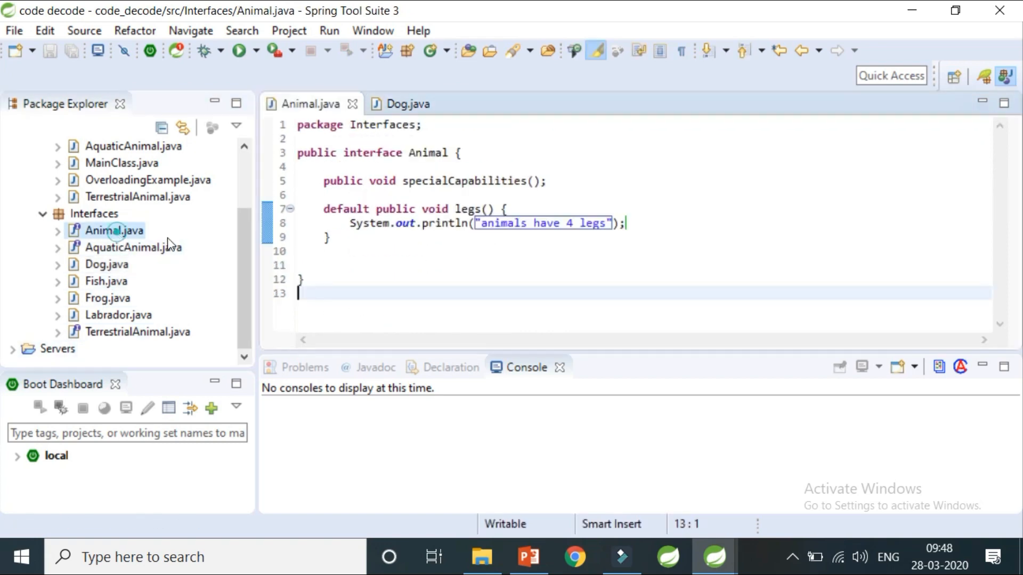
pyautogui.moveTo(556, 236)
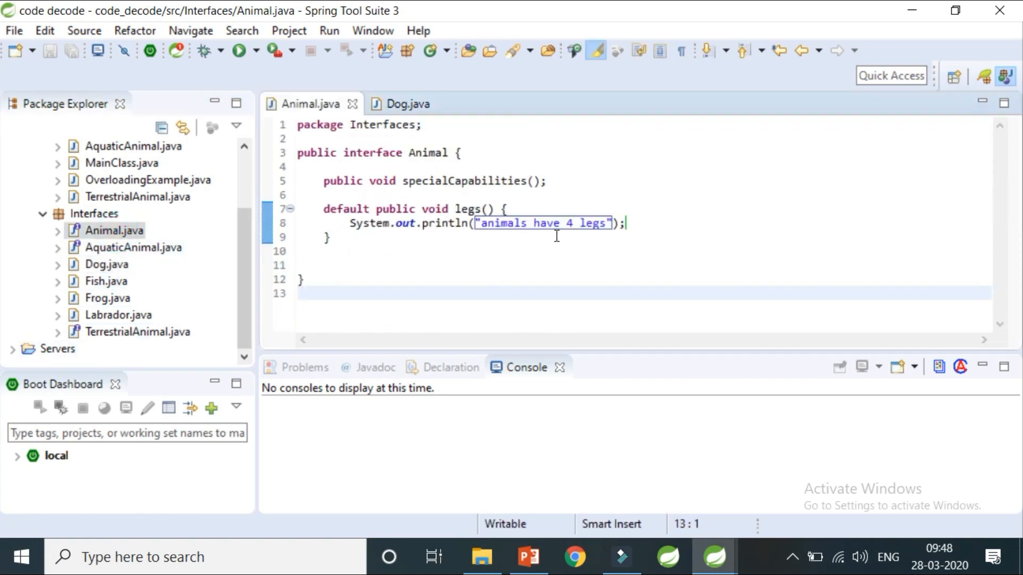
pyautogui.click(474, 268)
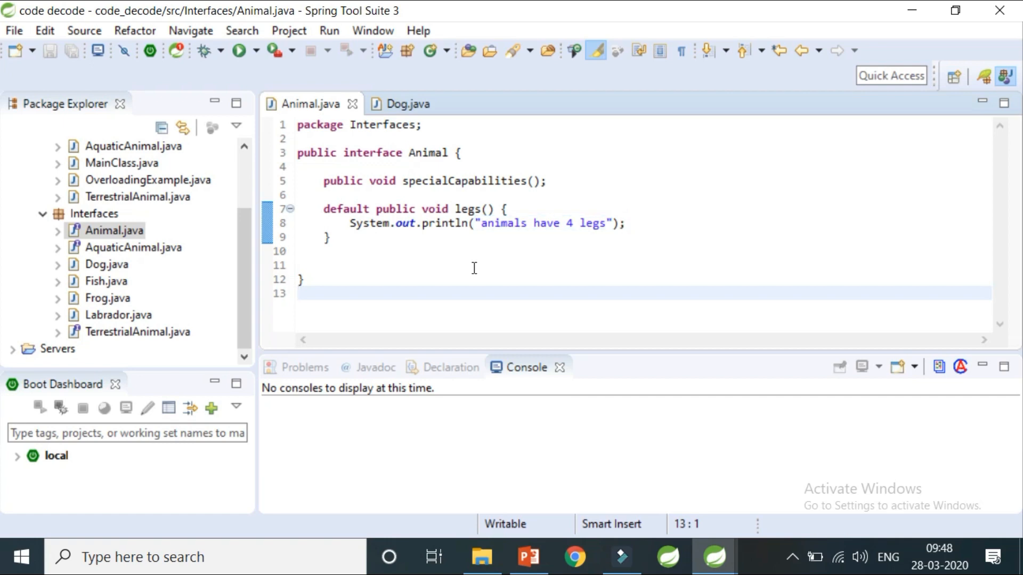
pyautogui.moveTo(109, 281)
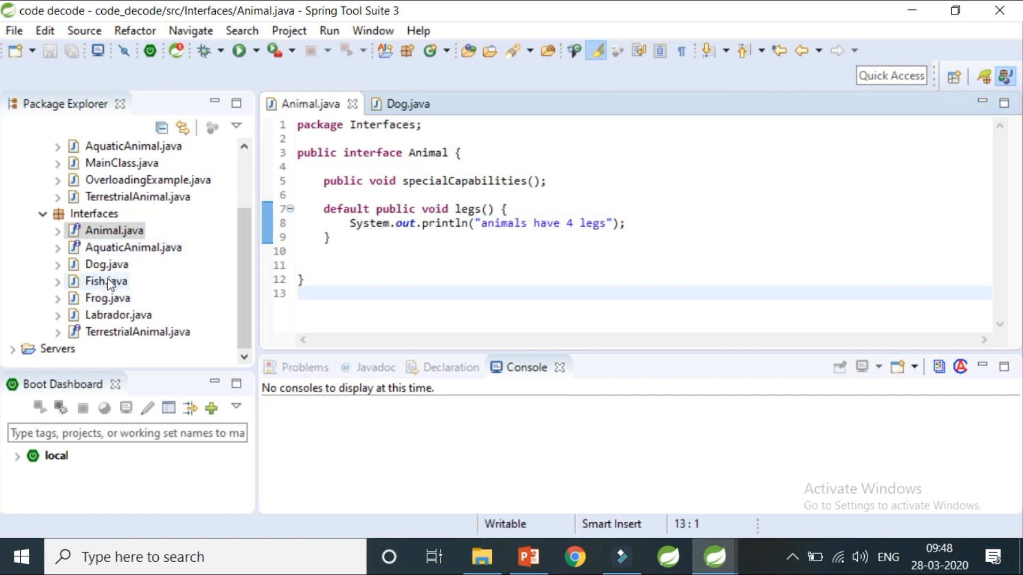
# Open Fish.java and select Animal's legs() method to copy into Fish.
pyautogui.doubleClick(106, 282)
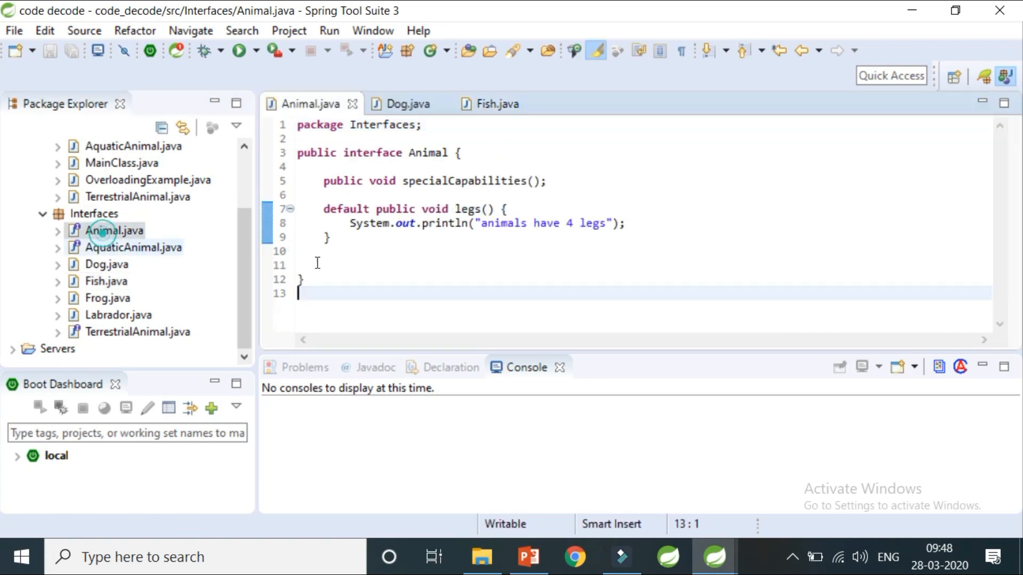
pyautogui.doubleClick(467, 209)
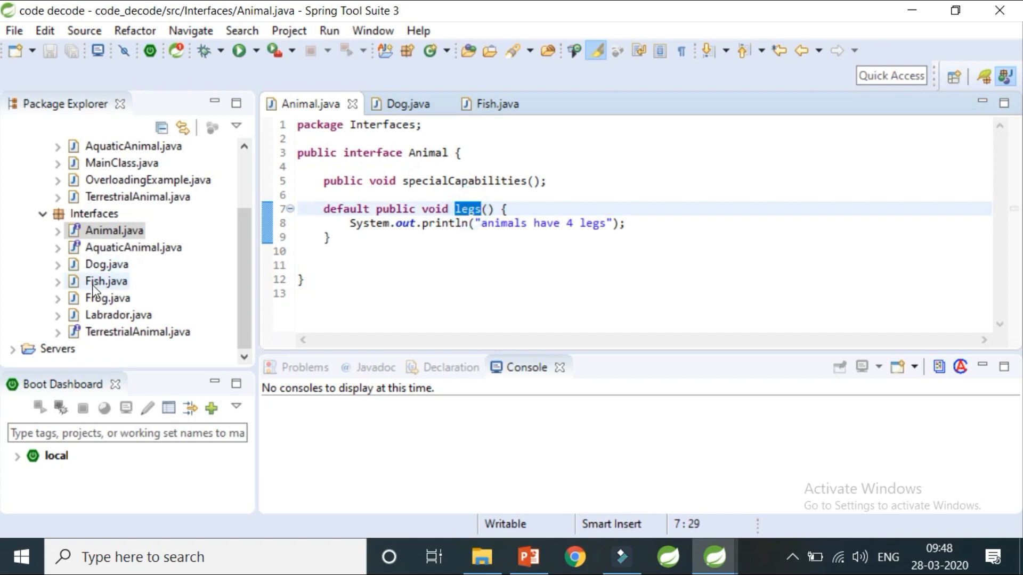
pyautogui.moveTo(505, 270)
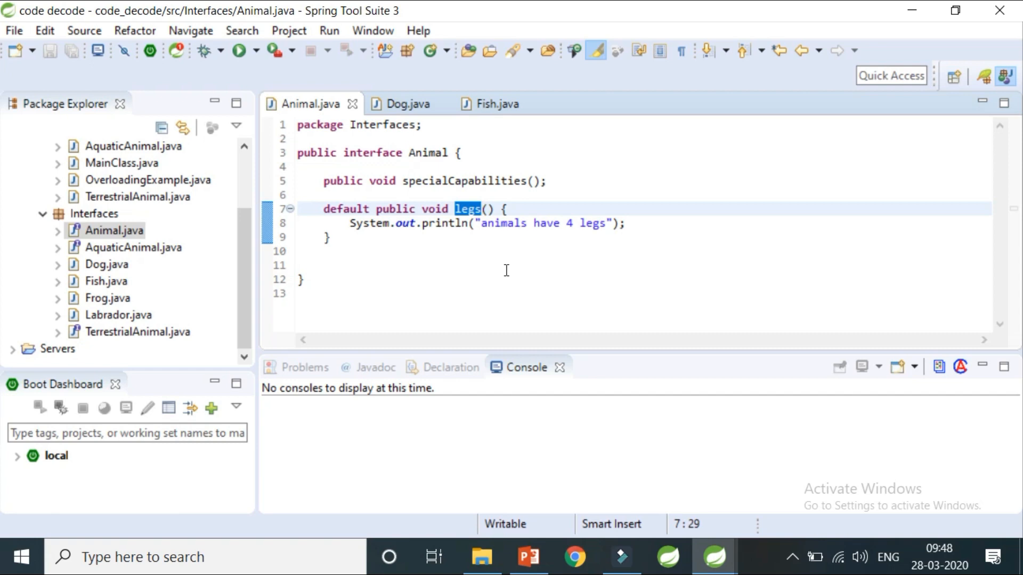
pyautogui.moveTo(126, 309)
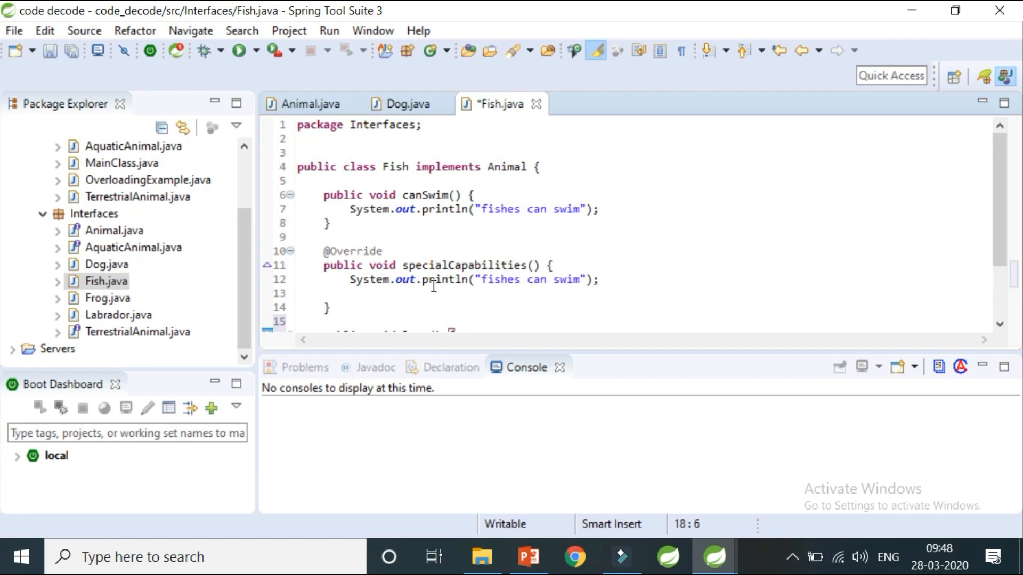
# Make Fish's legs() print "Fish has no legs", save, and return to Animal.java.
pyautogui.scroll(-3)
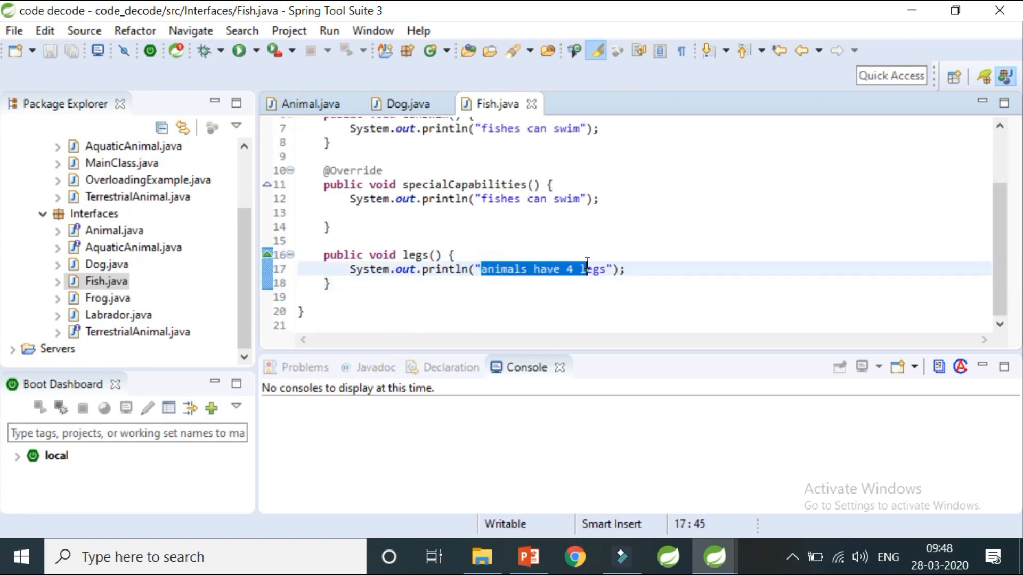
pyautogui.write('Fish')
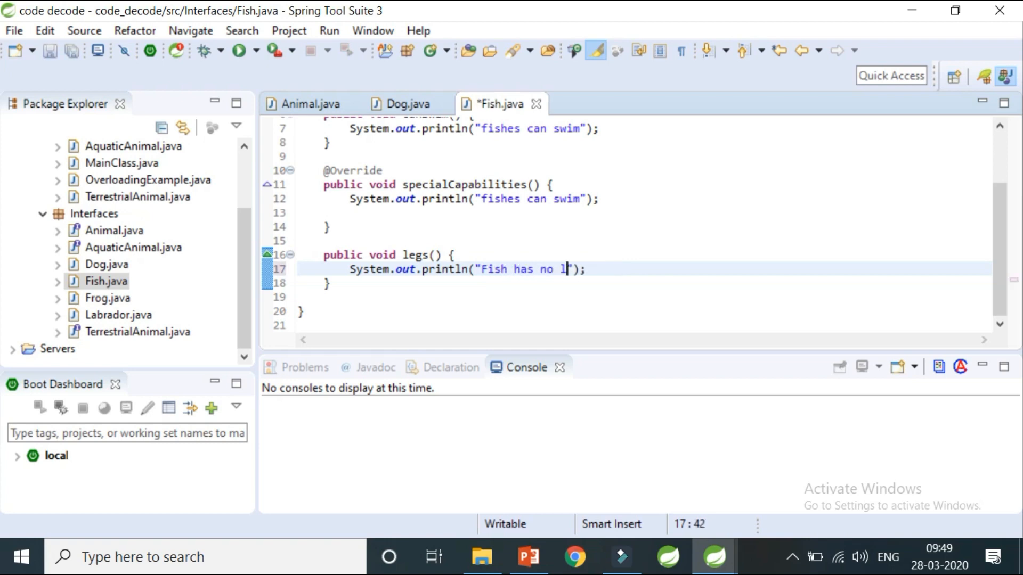
pyautogui.write('egs')
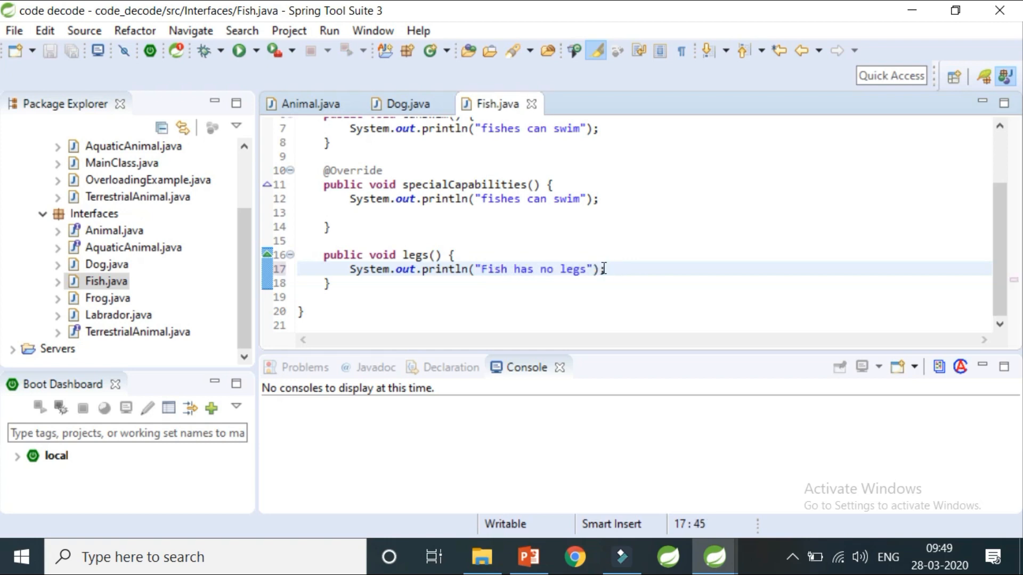
pyautogui.click(450, 297)
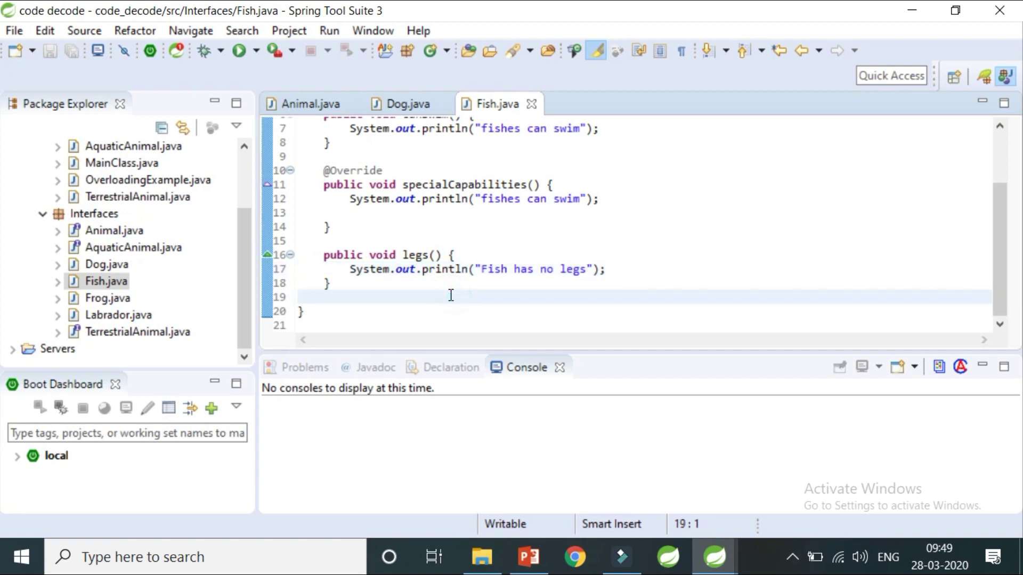
pyautogui.moveTo(308, 125)
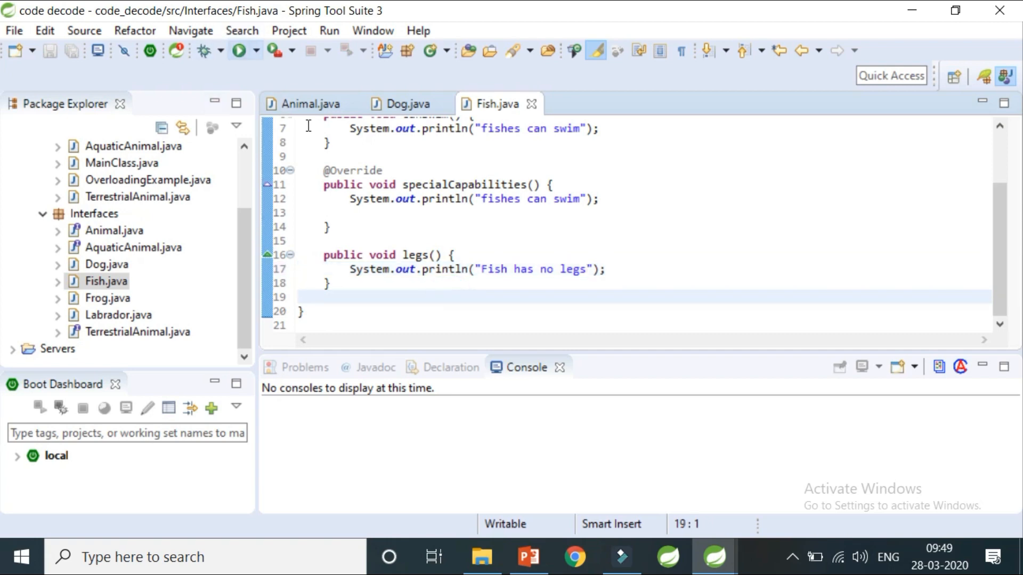
pyautogui.click(310, 103)
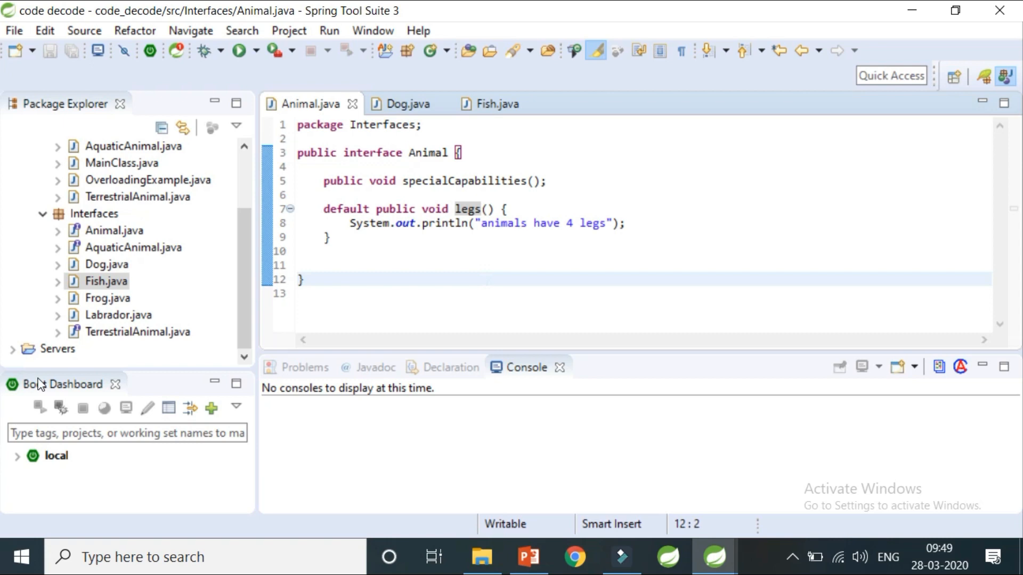
pyautogui.moveTo(267, 271)
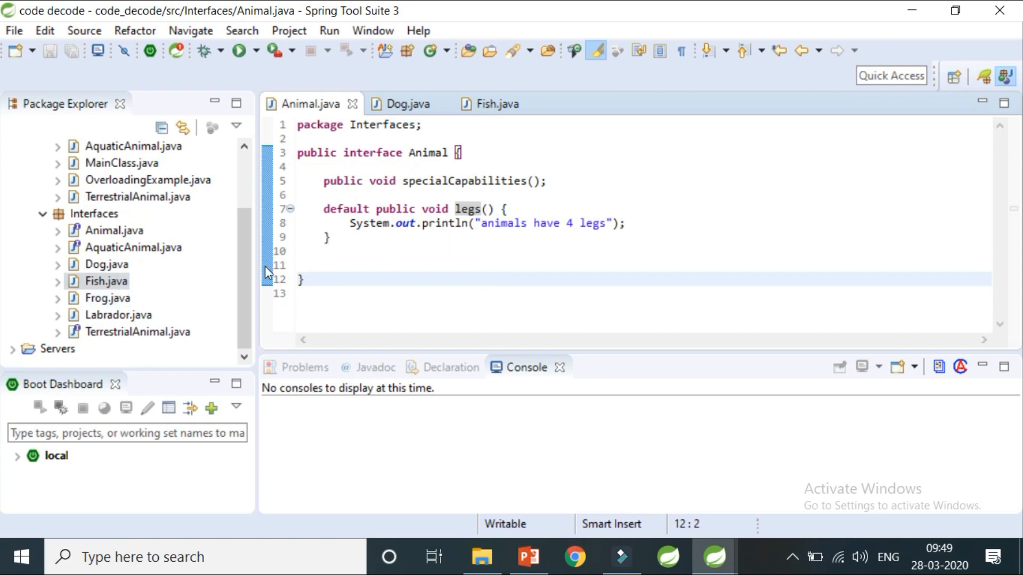
pyautogui.moveTo(106, 298)
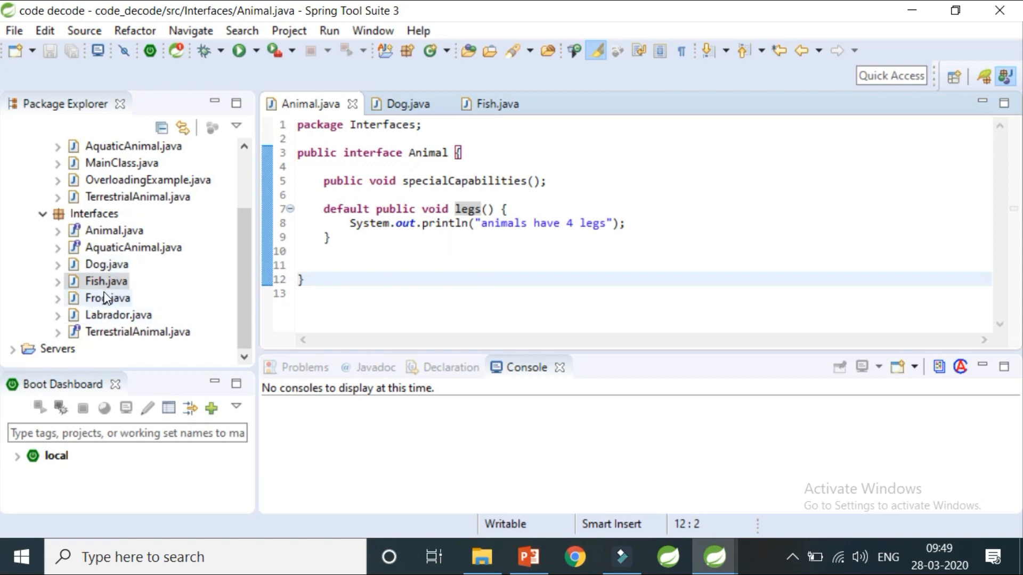
pyautogui.moveTo(107, 270)
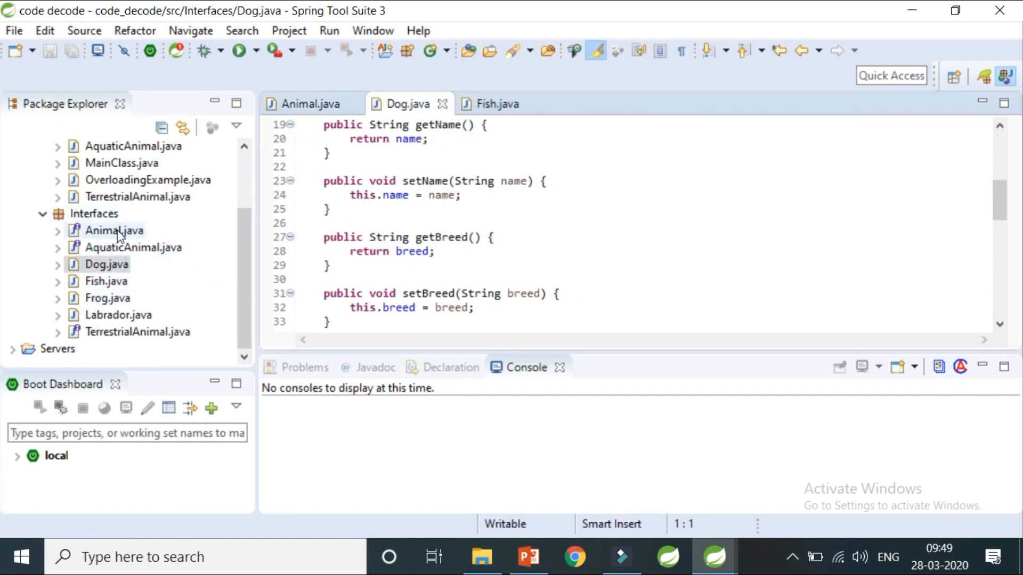
# Open Labrador.java and Frog.java for review, then return to Fish's legs() override.
pyautogui.doubleClick(119, 315)
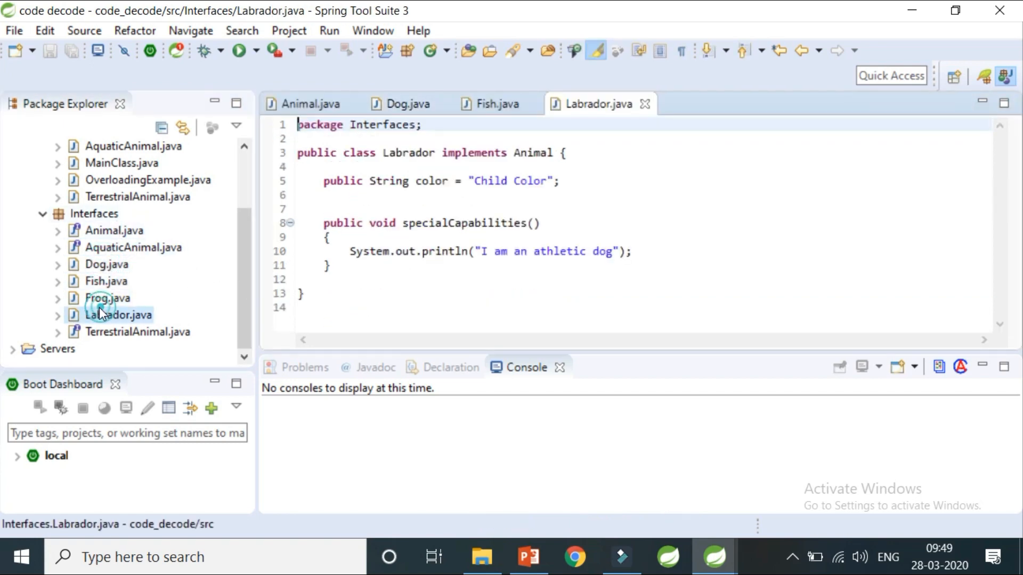
pyautogui.doubleClick(108, 298)
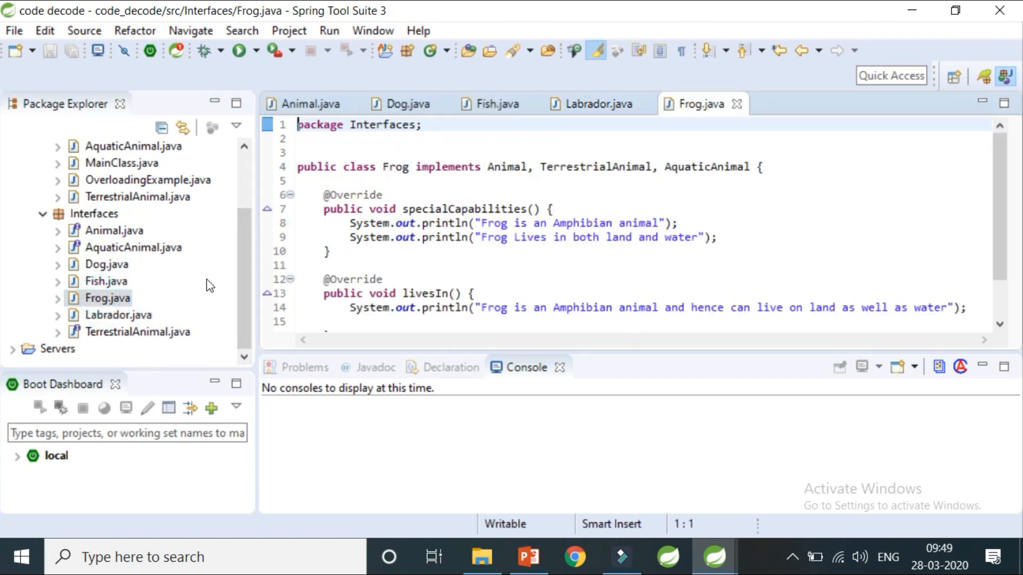
pyautogui.click(109, 282)
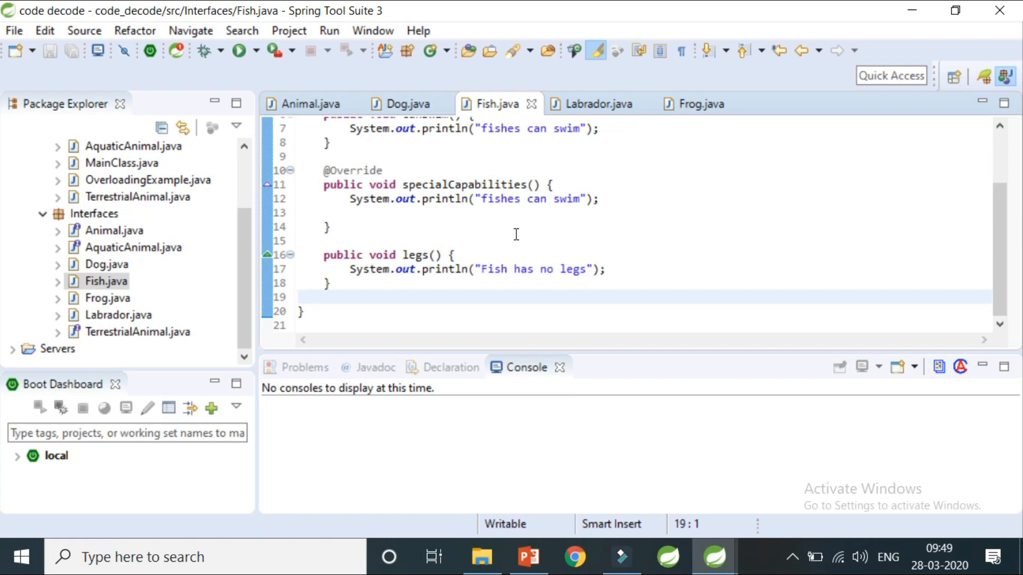
pyautogui.click(297, 298)
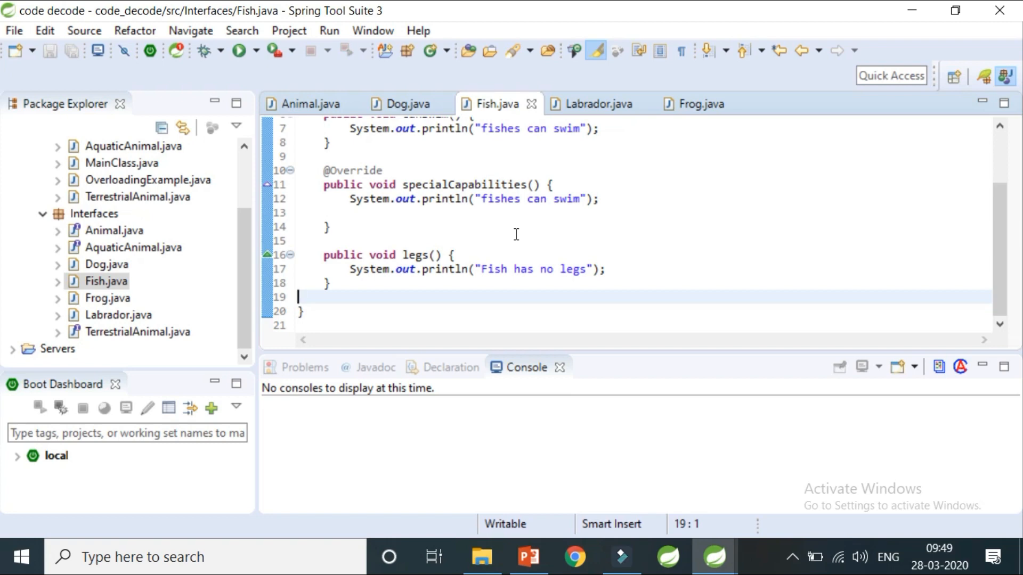